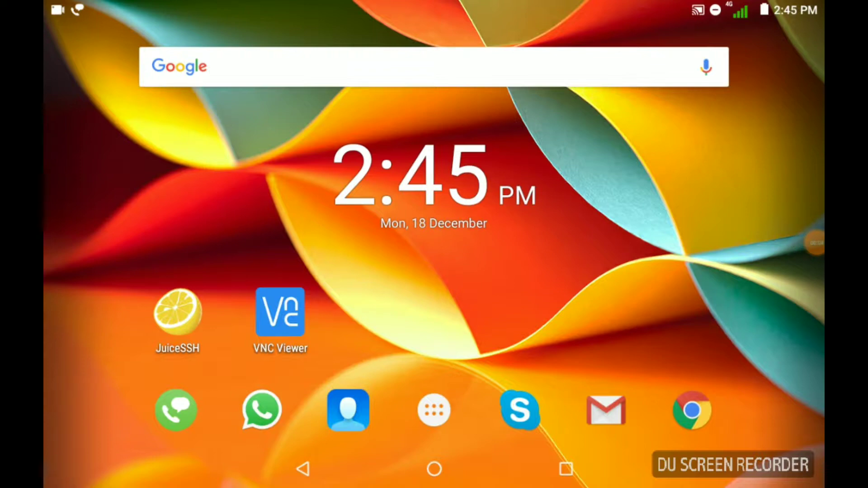
Launch VNC Viewer from the home screen and move past the first welcome slide.
left_click(281, 319)
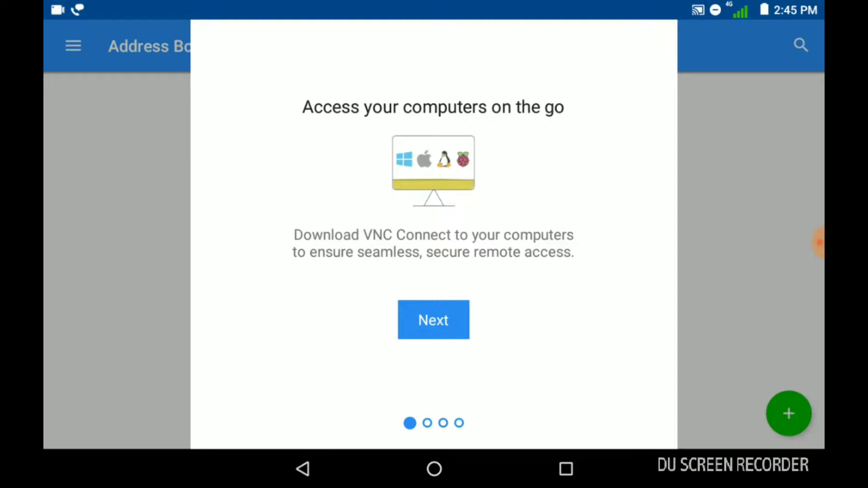
left_click(433, 320)
type("192.168.1.")
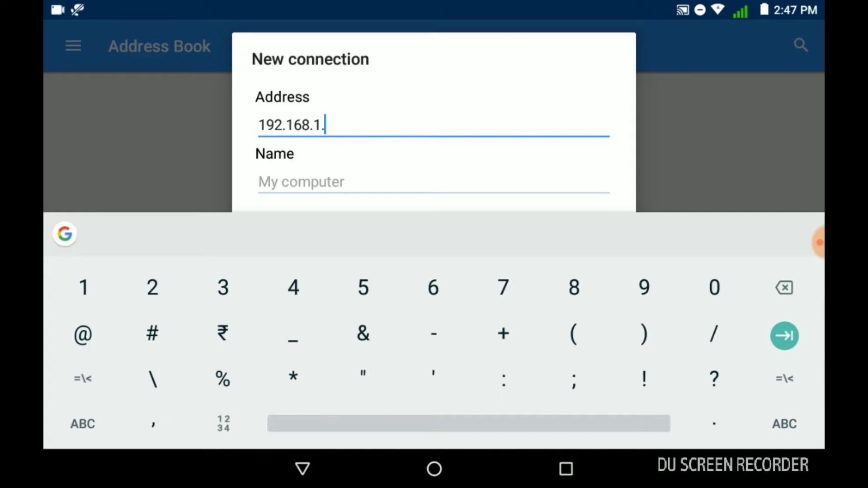
Save connection Rpi at 192.168.1.104 in the address book and start connecting to it.
type("104")
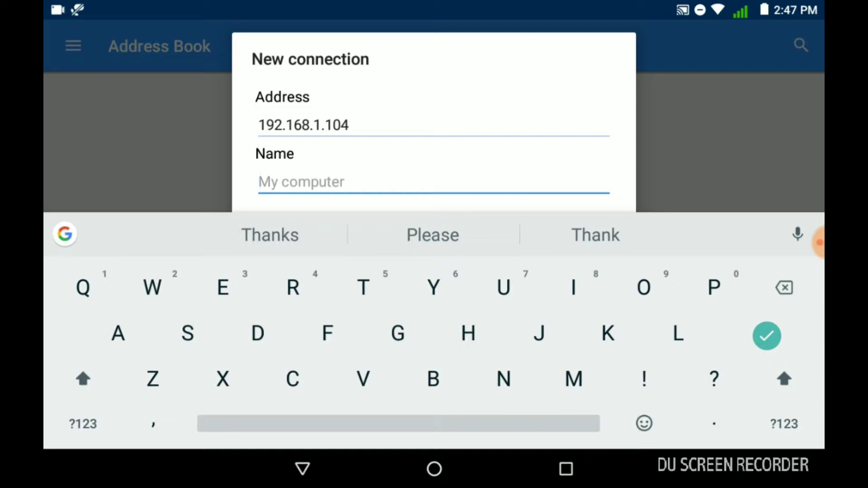
type("Rpi")
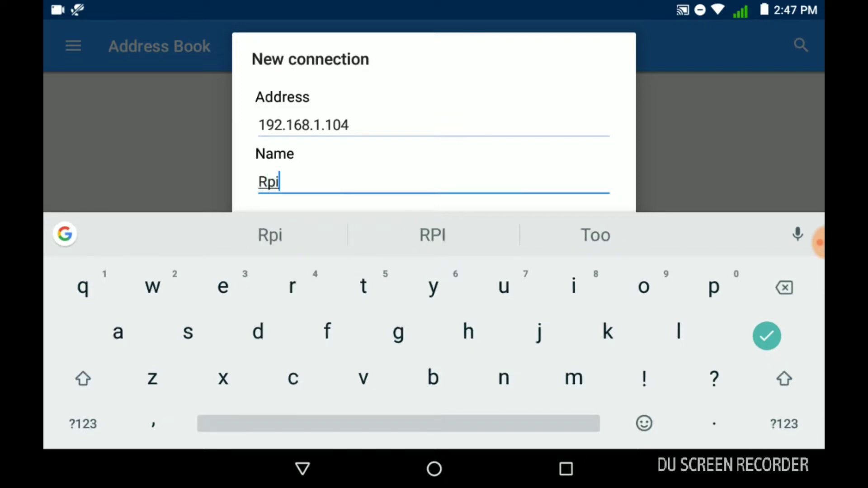
left_click(767, 336)
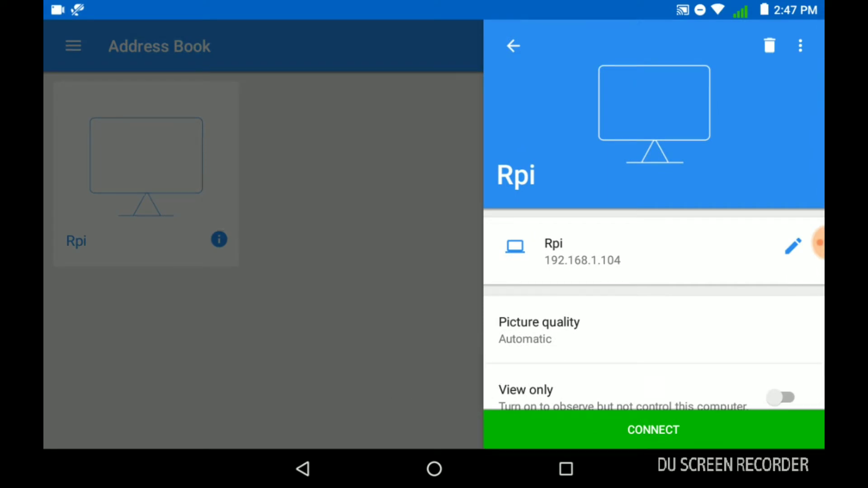
left_click(513, 45)
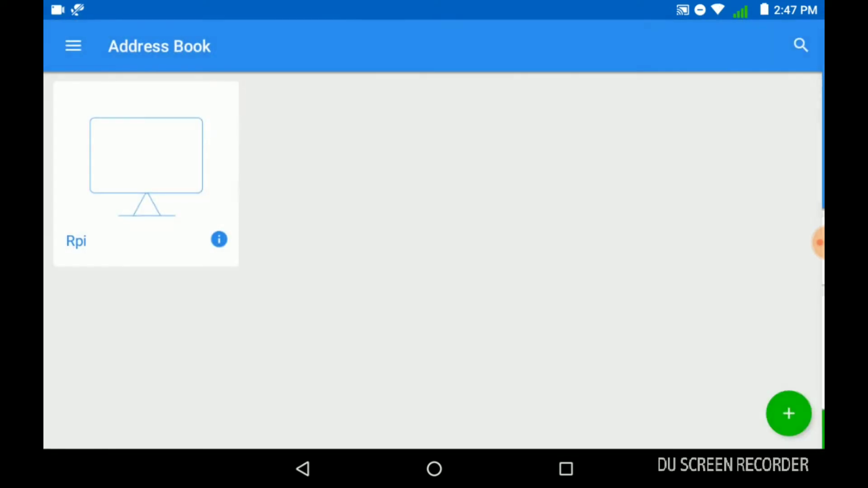
left_click(146, 167)
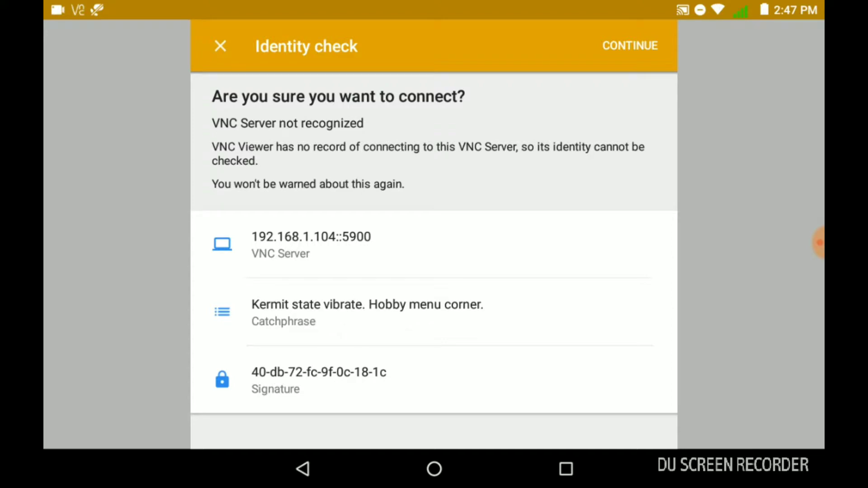
Accept the unrecognized server identity and sign in as user pi with its password.
left_click(630, 45)
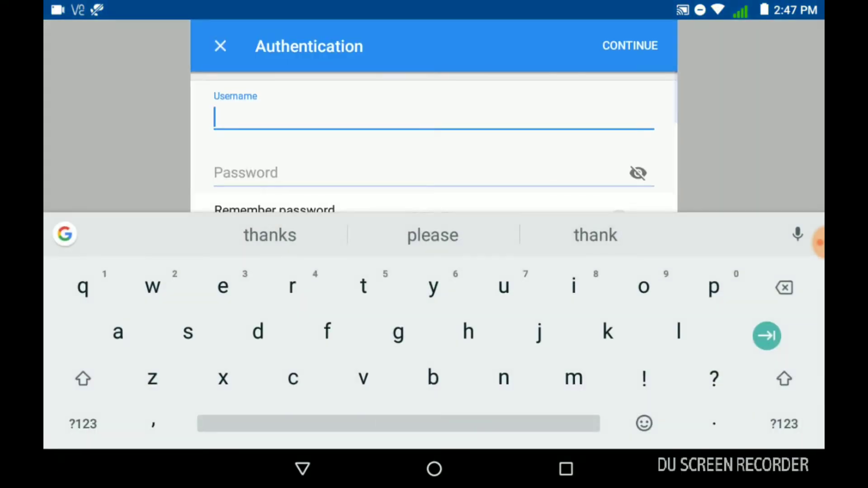
type("pi")
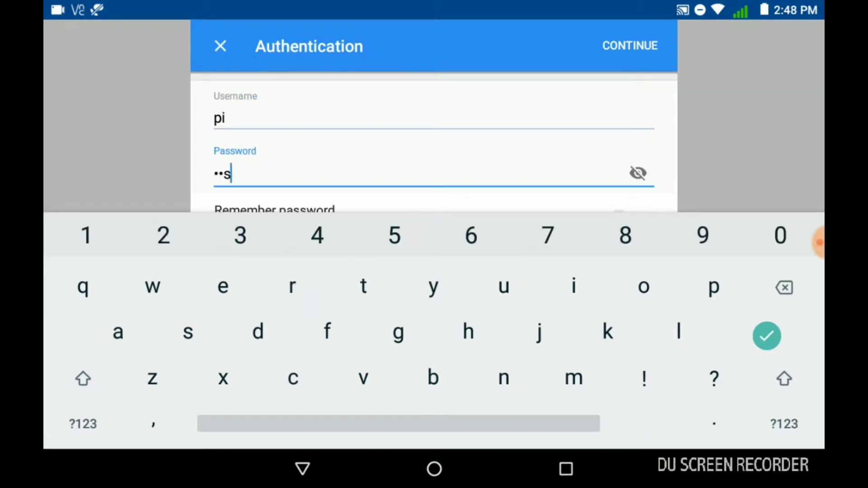
type("e")
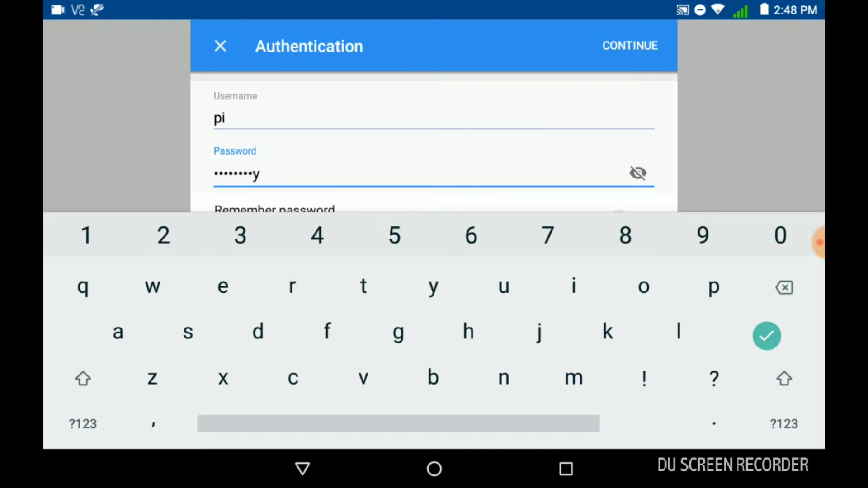
left_click(638, 174)
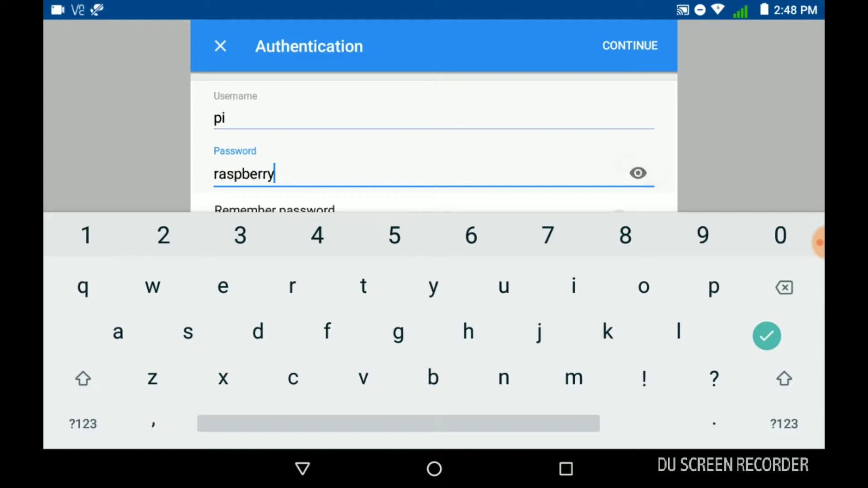
left_click(638, 174)
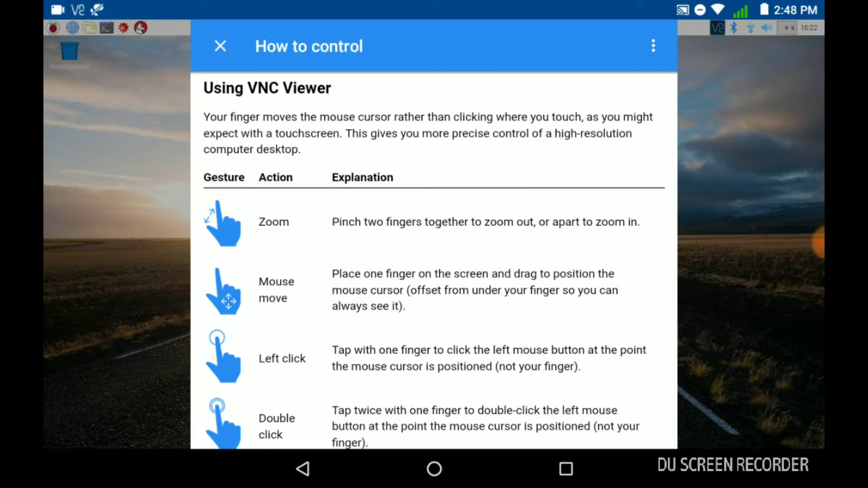
Scroll through the How to control gesture guide to its end.
scroll("down", 3)
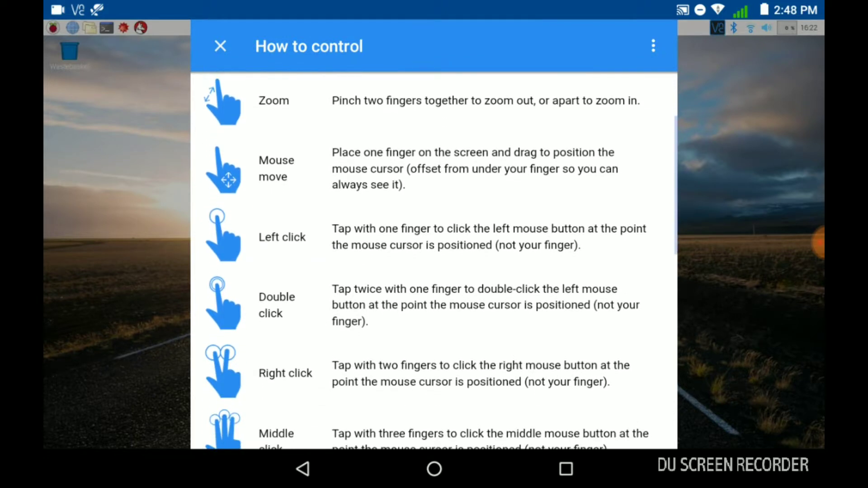
scroll("down", 3)
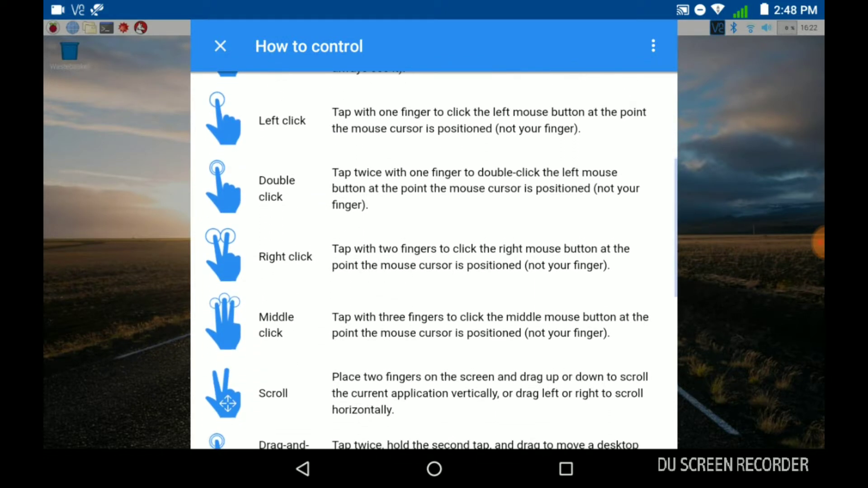
scroll("down", 3)
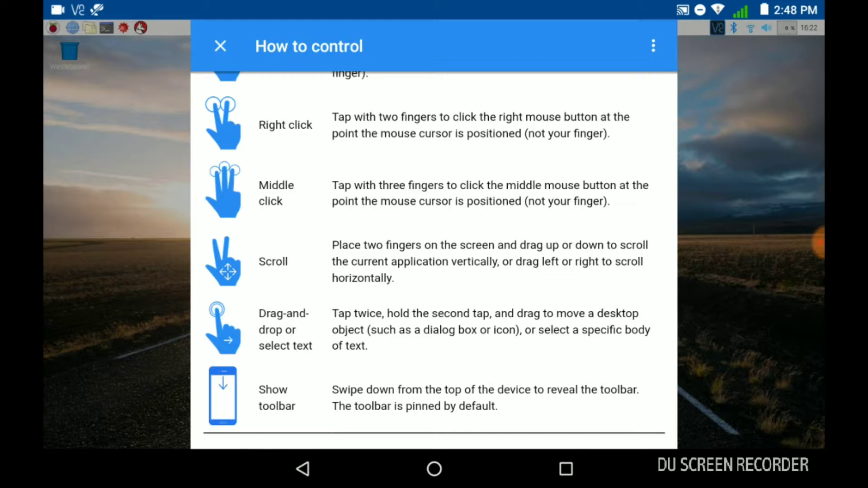
scroll("down", 3)
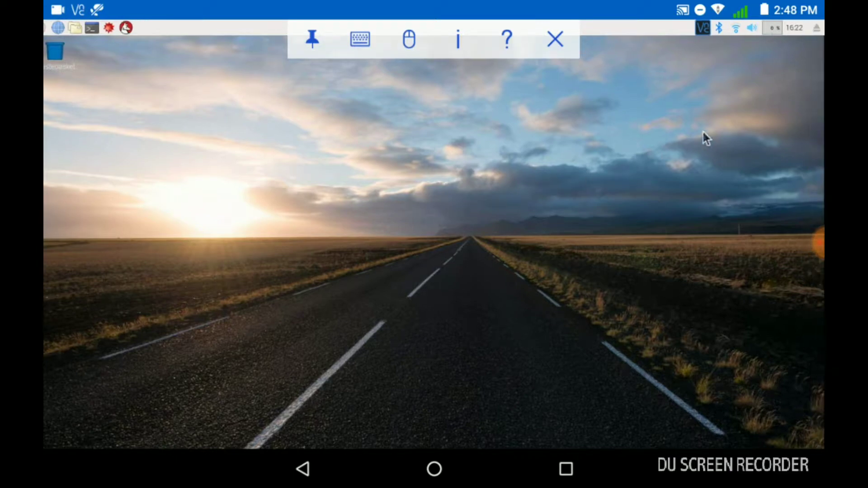
Disconnect the remote session with the Raspberry Pi from the floating toolbar.
left_click(553, 39)
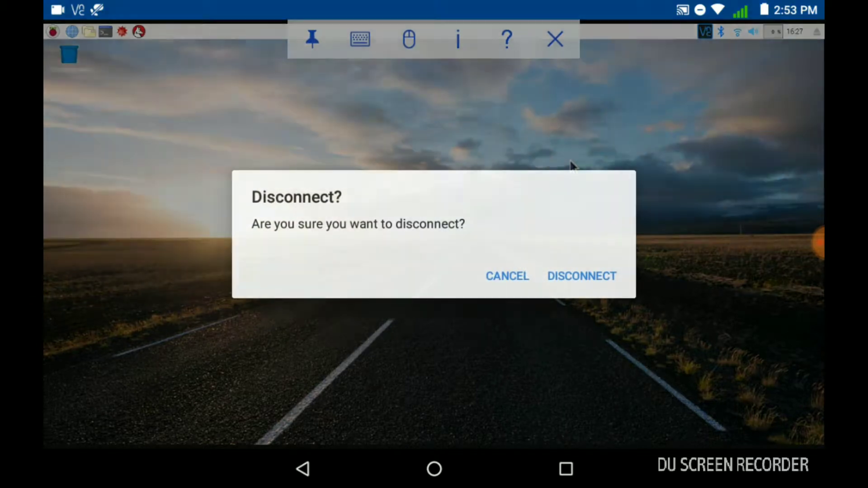
left_click(507, 276)
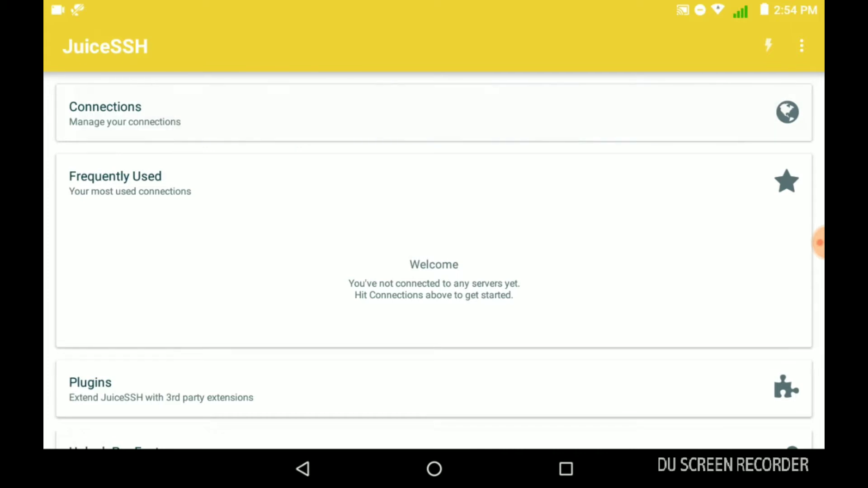
Enter JuiceSSH's empty Connections list and start a New Connection form.
left_click(105, 112)
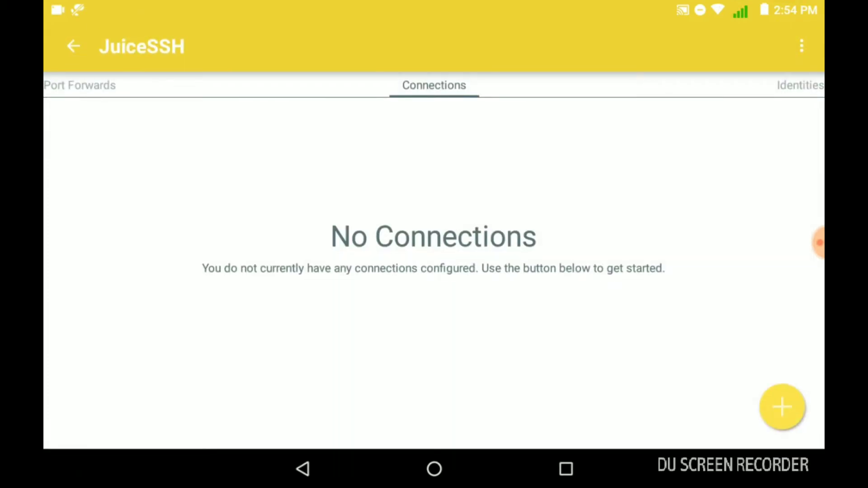
left_click(781, 408)
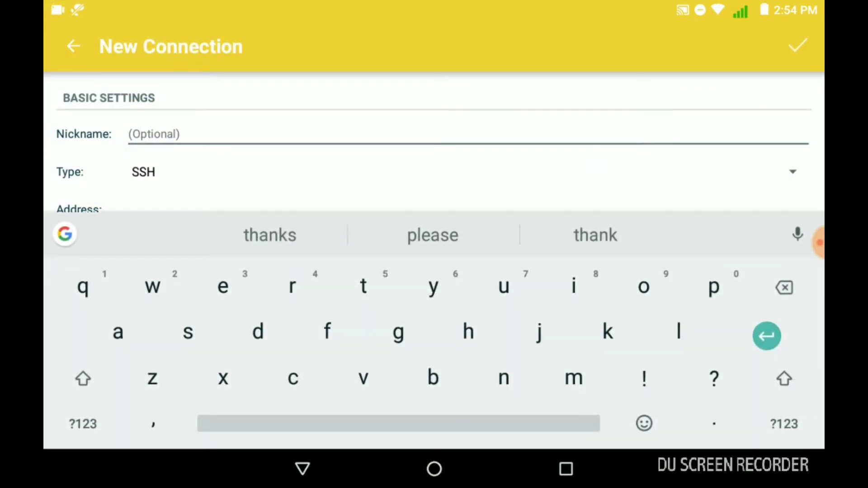
Name the connection rpi and enter the address 192.168.1.104.
type("rp")
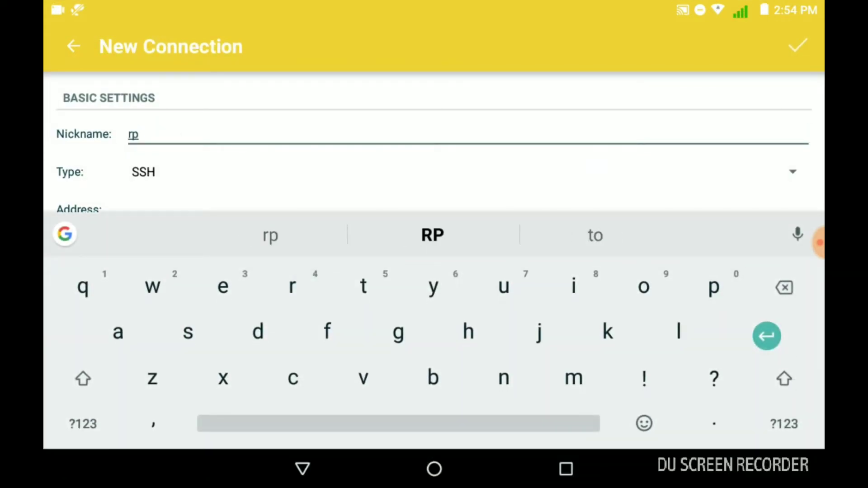
type("i")
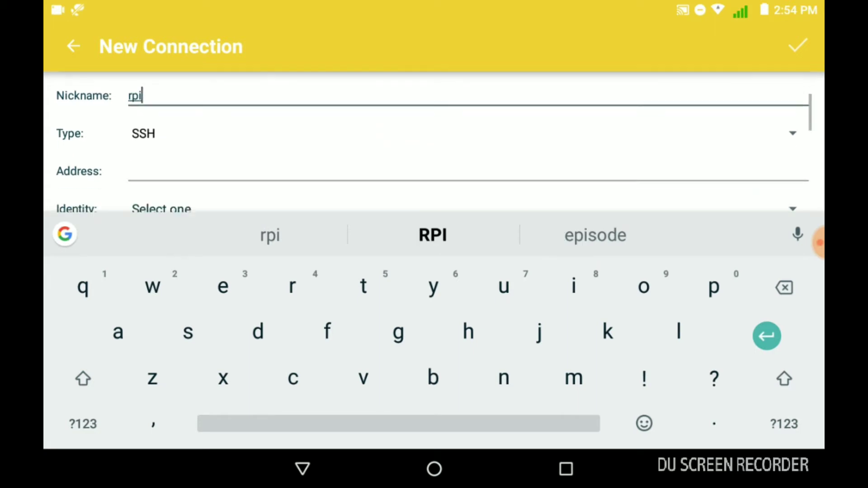
left_click(466, 144)
type("1")
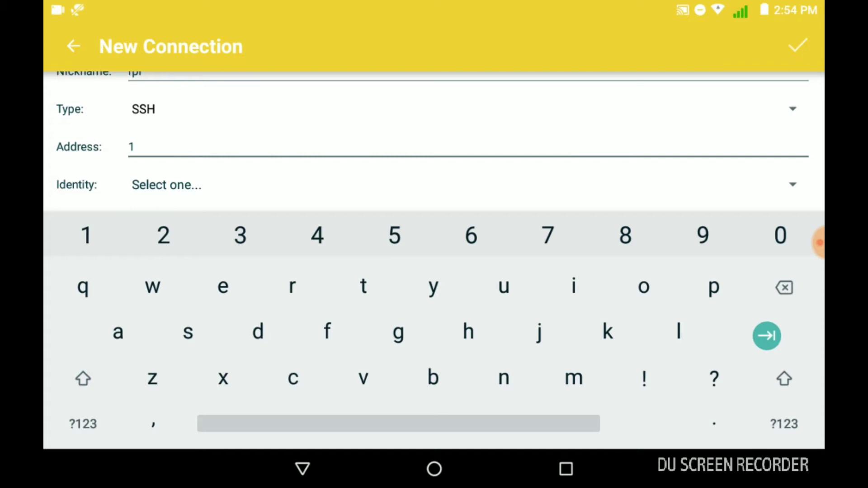
type("92.168.")
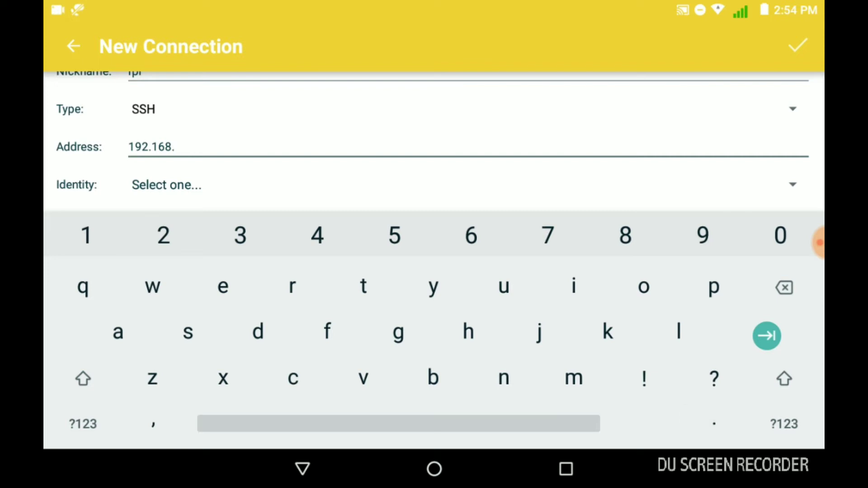
left_click(85, 235)
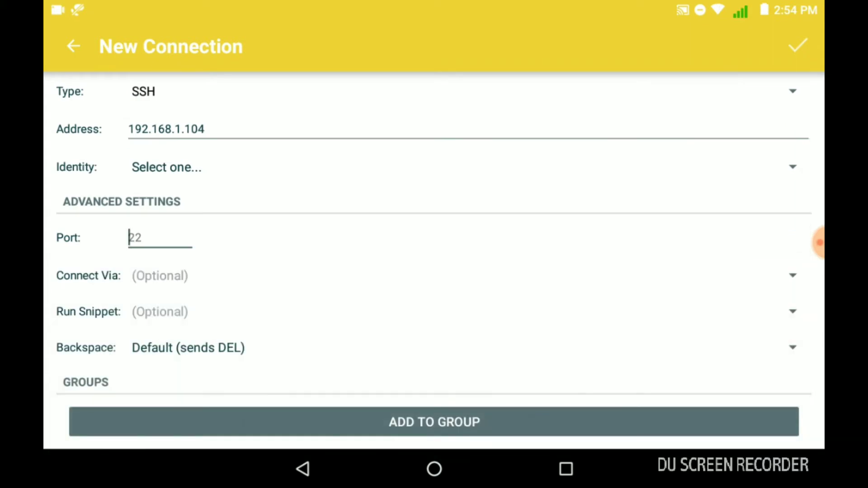
Confirm the SSH port stays 22 and review the remaining connection settings.
left_click(434, 422)
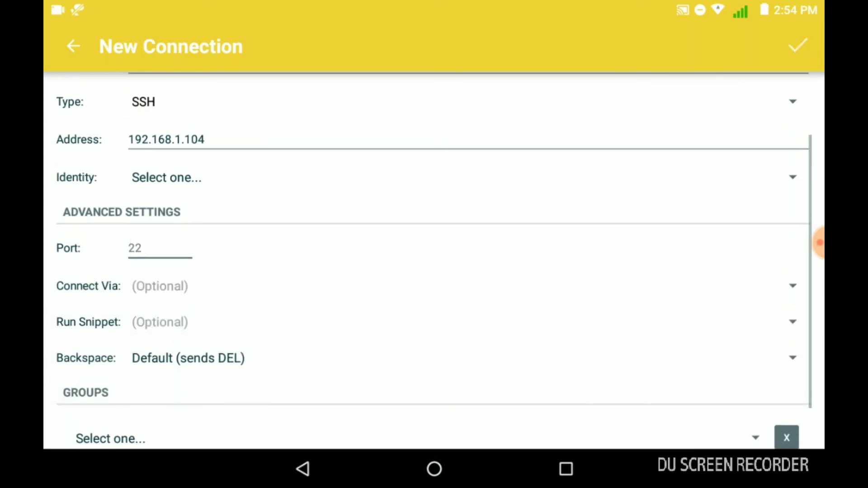
left_click(136, 249)
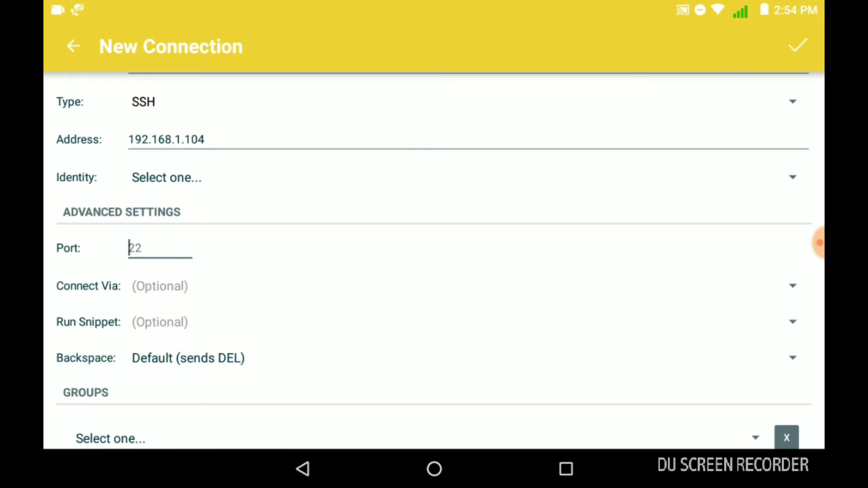
scroll("down", 3)
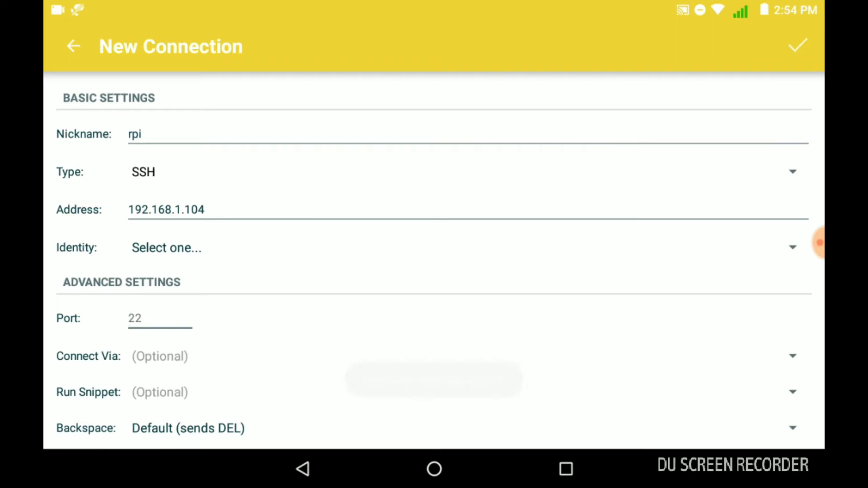
scroll("down", 3)
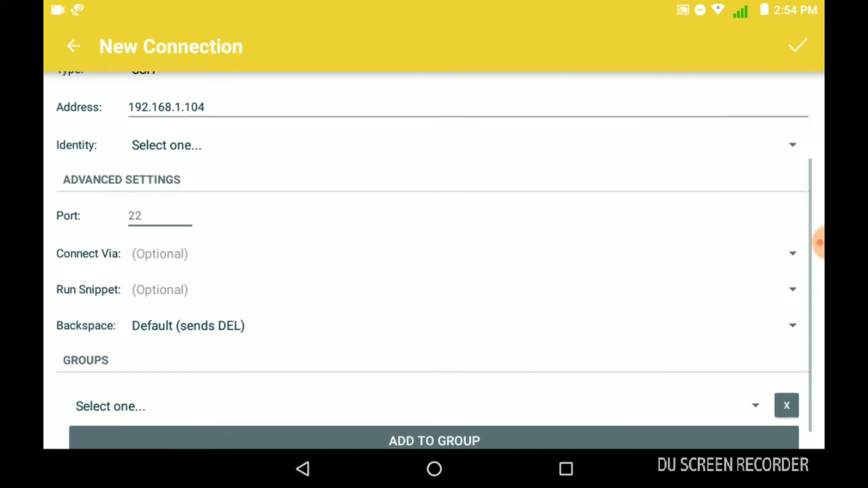
scroll("down", 3)
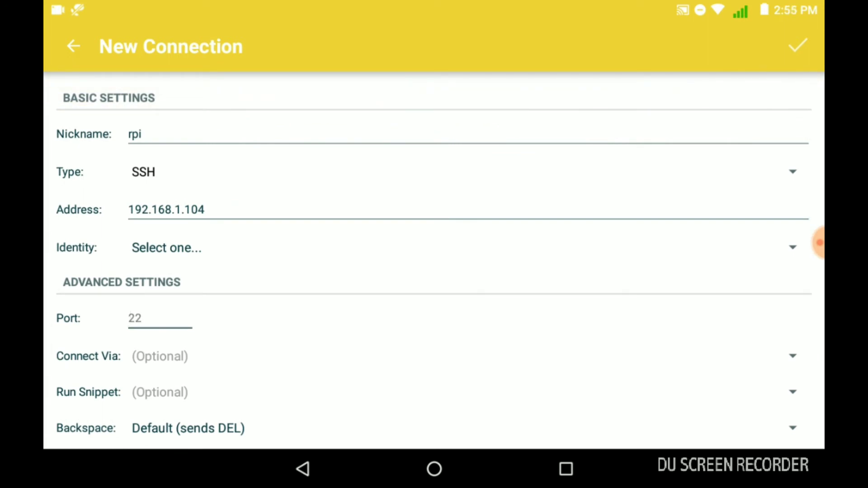
Create identity rpi with username pi and a password, then save the rpi connection.
left_click(166, 248)
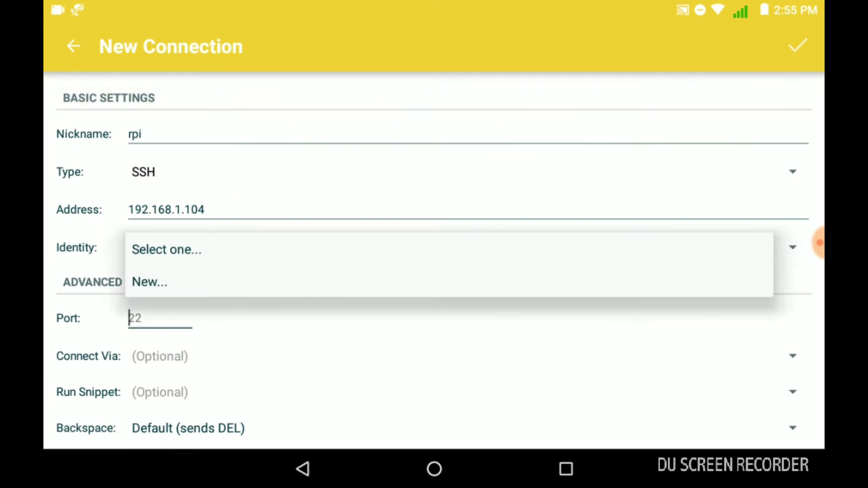
left_click(150, 282)
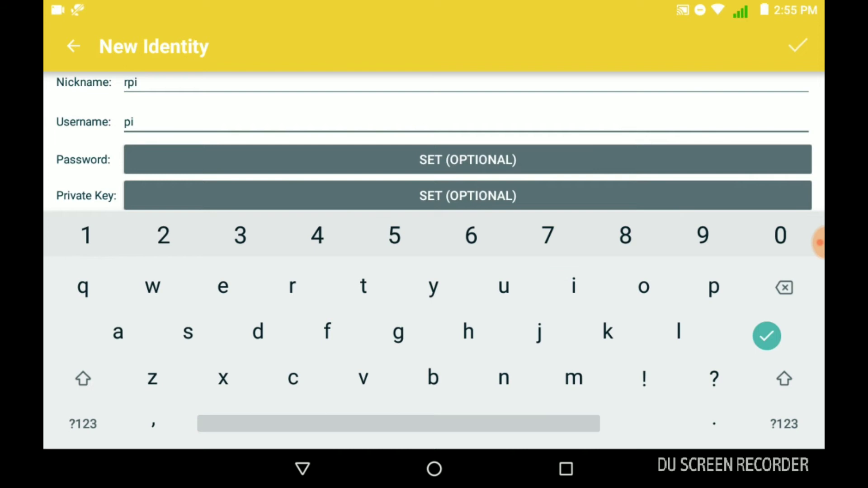
left_click(468, 160)
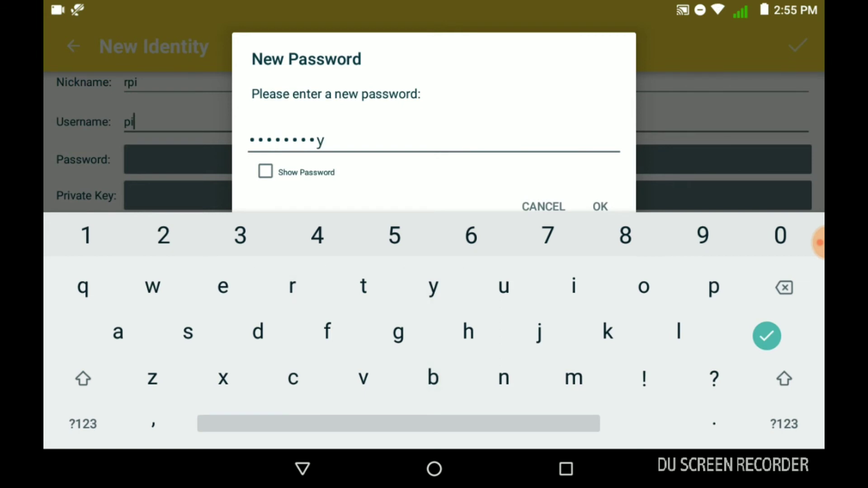
left_click(600, 207)
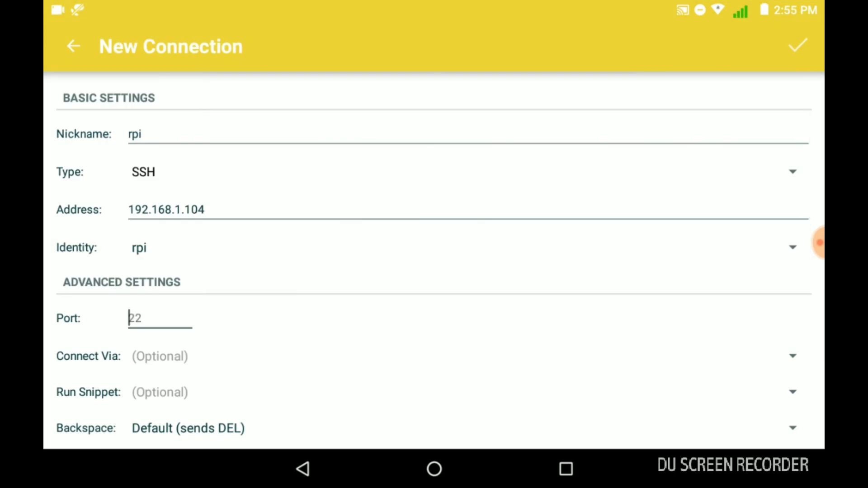
left_click(799, 45)
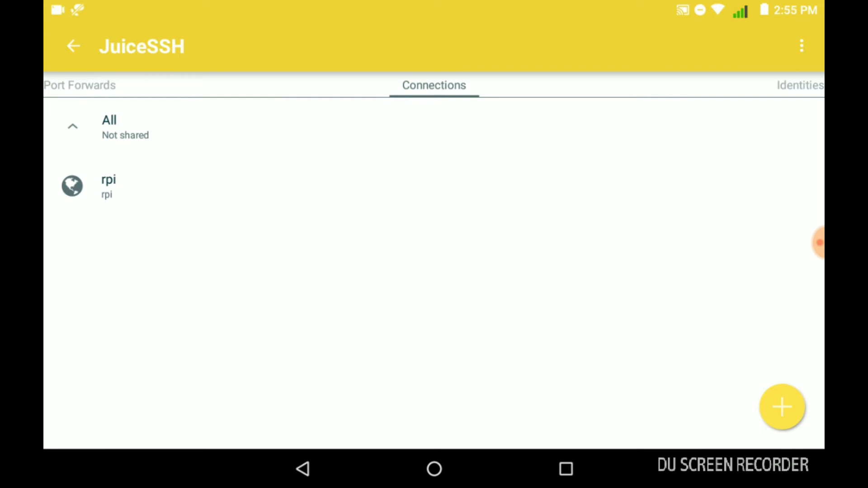
Connect to rpi over SSH, accept the Raspberry Pi host key and dismiss the font-size tutorial.
left_click(109, 186)
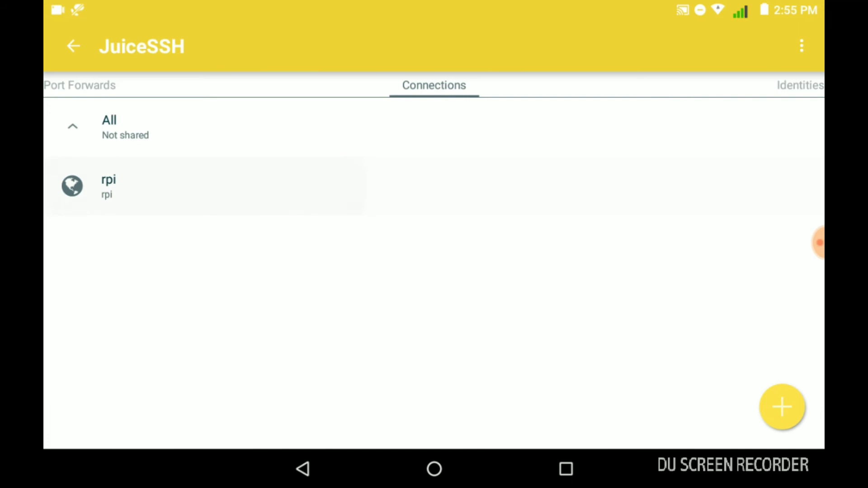
left_click(109, 186)
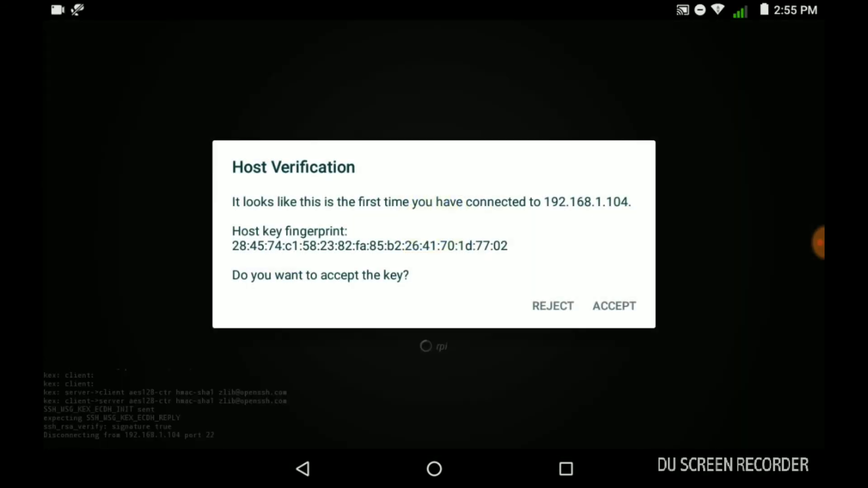
left_click(614, 306)
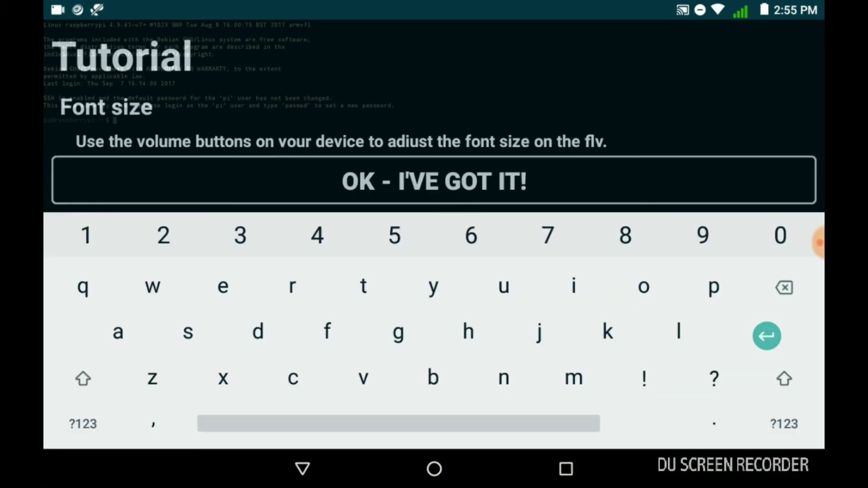
left_click(433, 183)
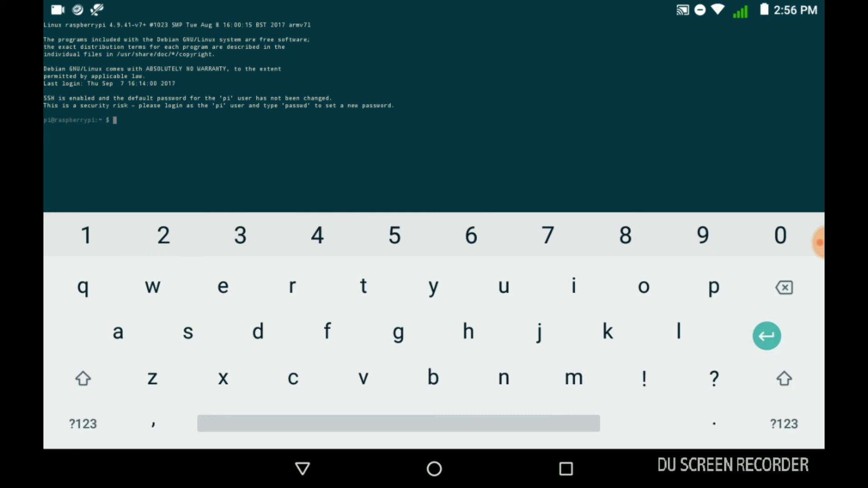
Begin entering sudo raspi-config at the pi shell prompt, switching to symbols for the hyphen.
left_click(302, 468)
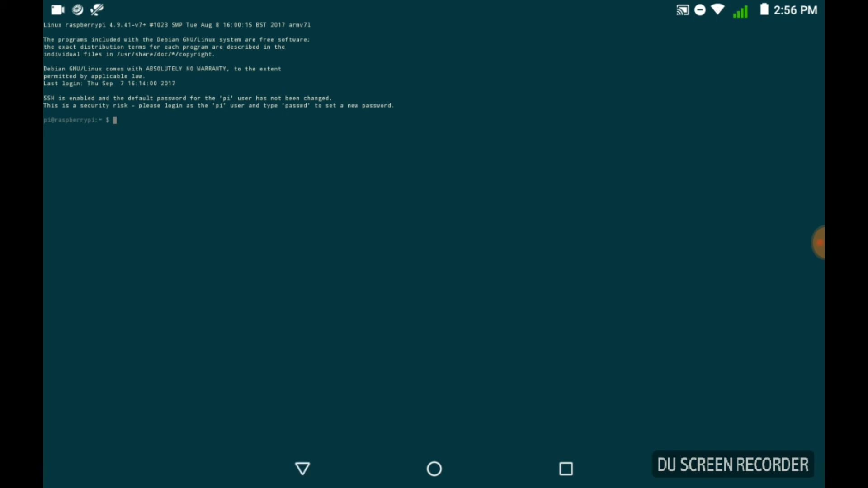
left_click(112, 120)
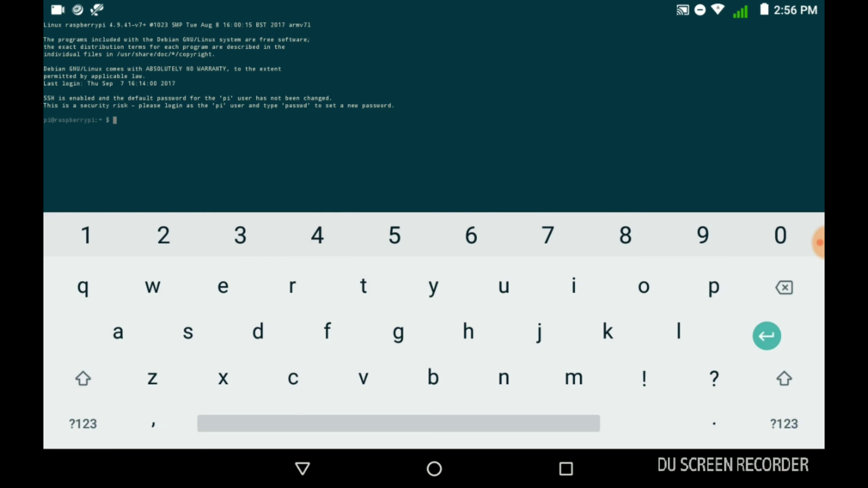
left_click(188, 333)
type("sudo r")
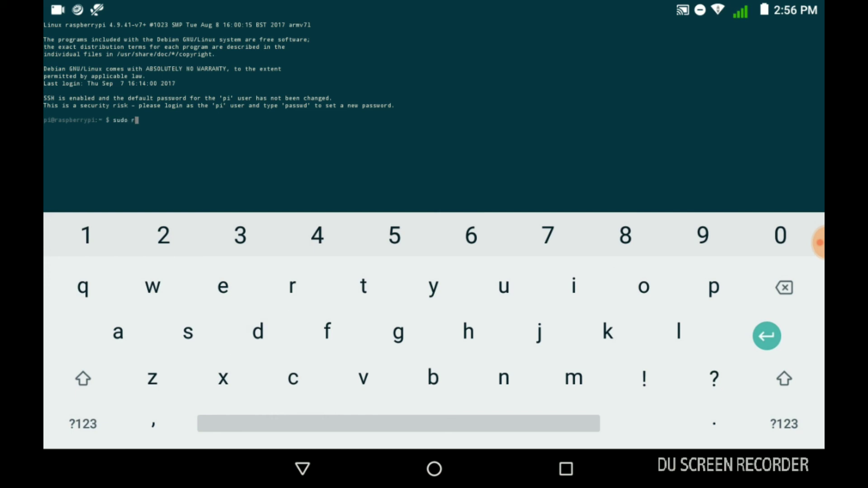
type("aspi")
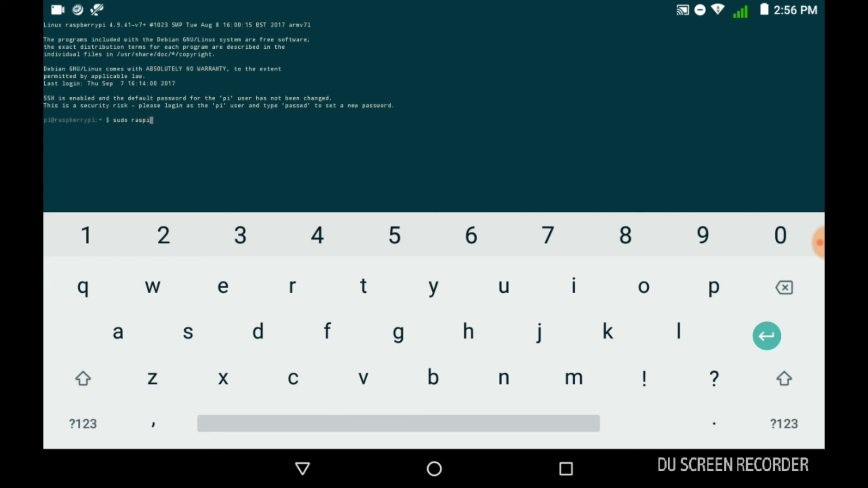
left_click(82, 424)
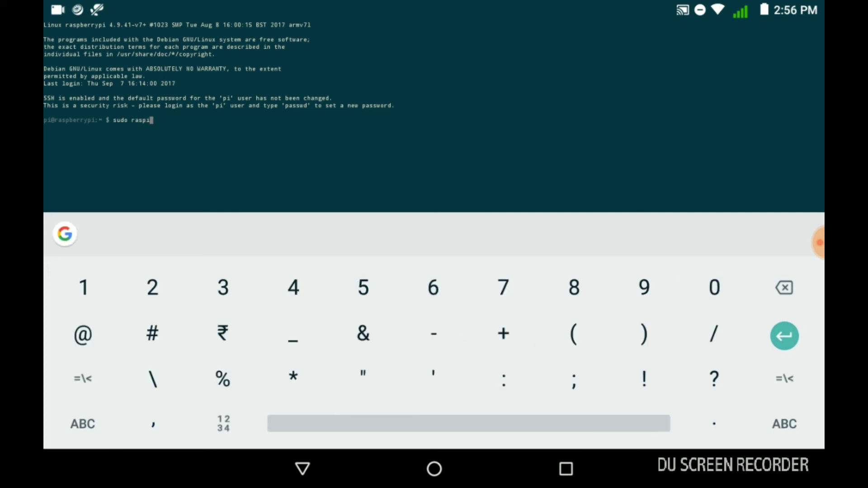